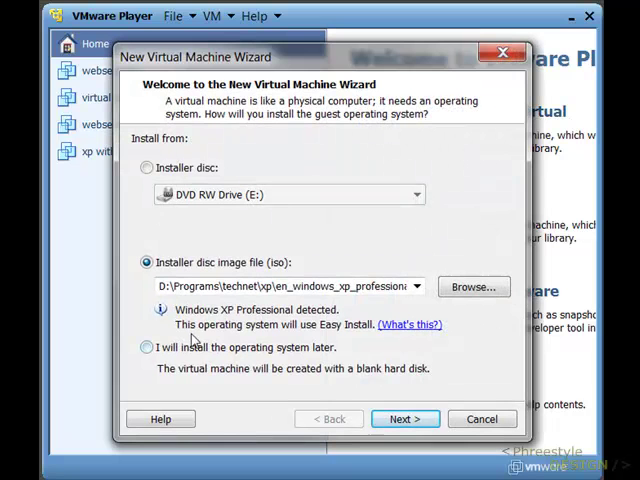
pyautogui.moveTo(376, 258)
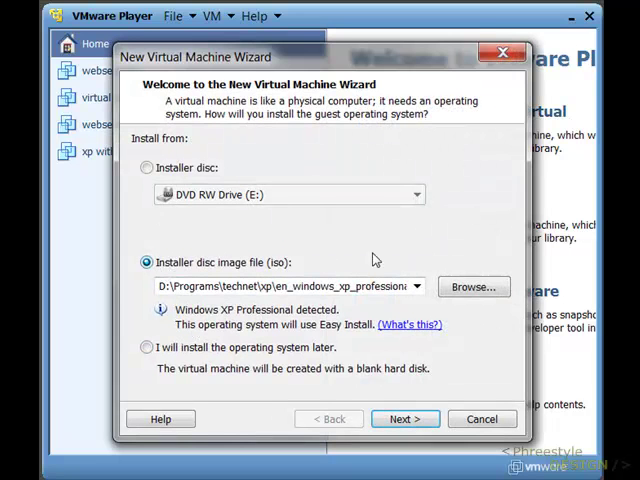
# - Browse to the Windows XP Professional ISO and continue to the Easy Install page
pyautogui.click(472, 288)
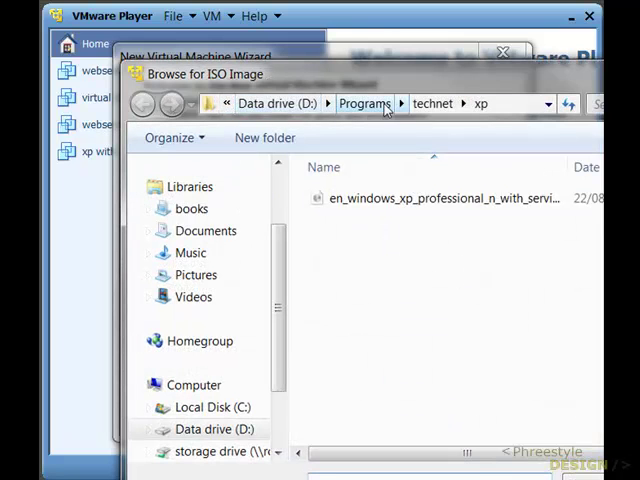
pyautogui.moveTo(324, 236)
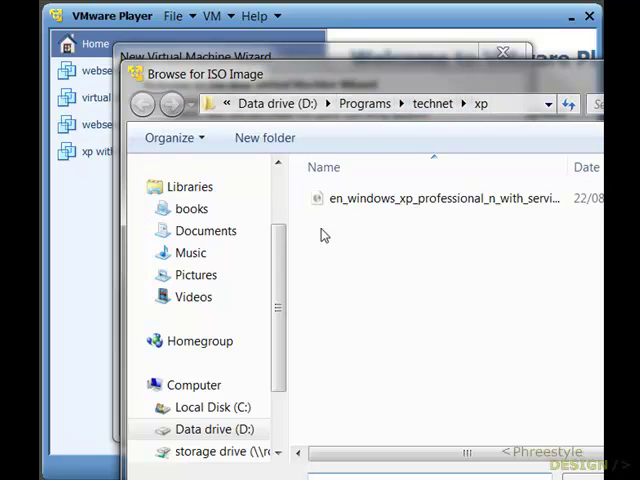
pyautogui.click(440, 198)
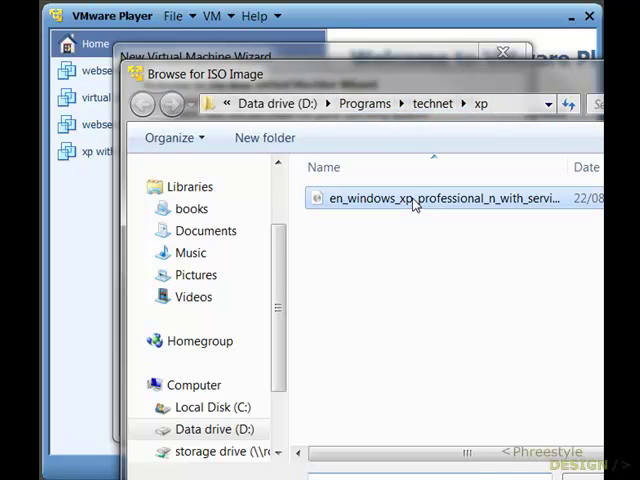
pyautogui.doubleClick(440, 198)
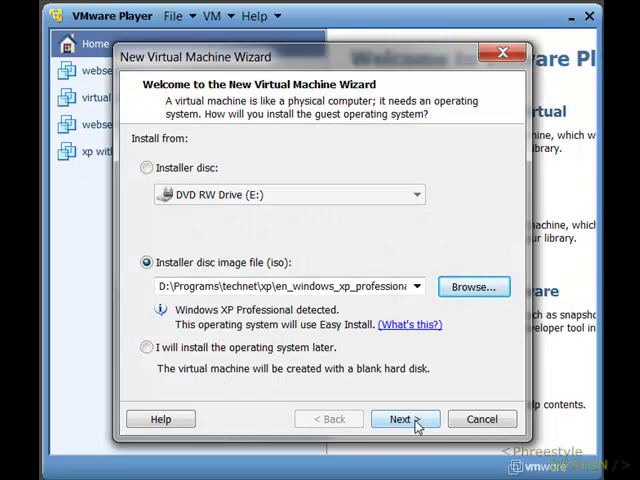
pyautogui.click(404, 420)
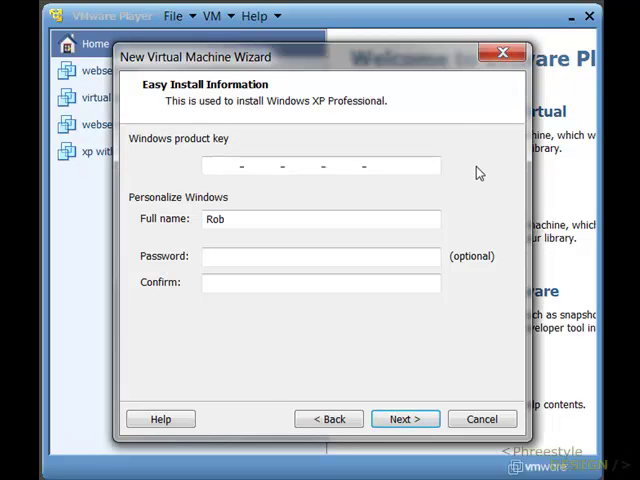
# - Name the new virtual machine XPserver
pyautogui.click(404, 418)
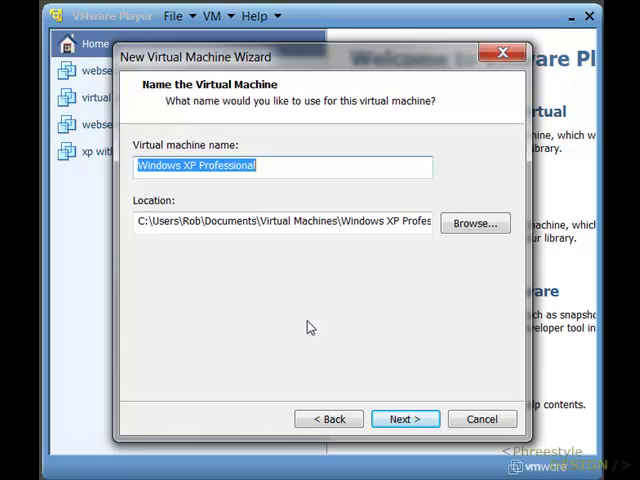
pyautogui.write('XP')
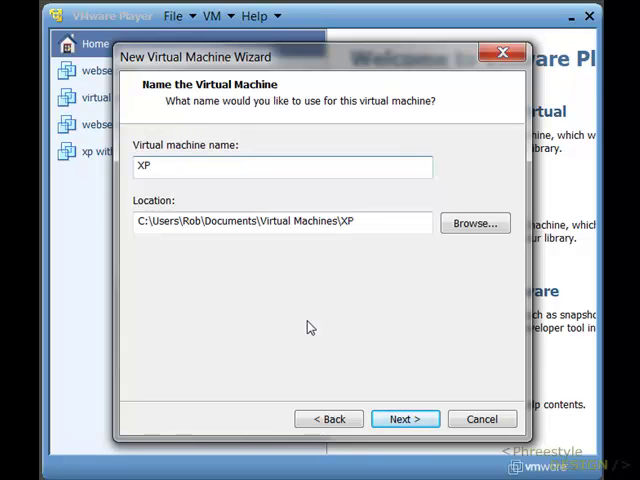
pyautogui.write('s')
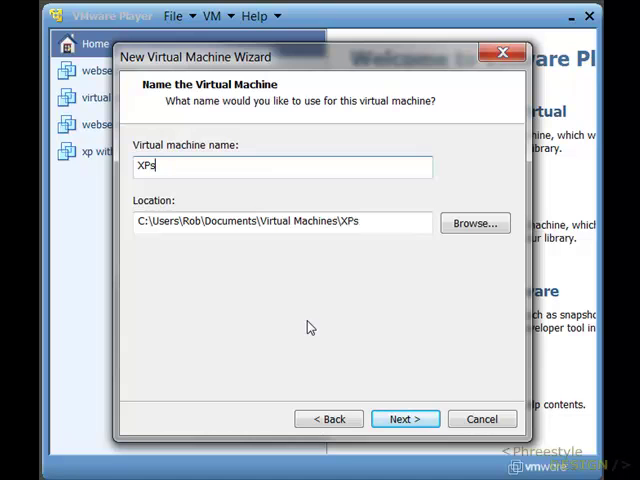
pyautogui.write('erver')
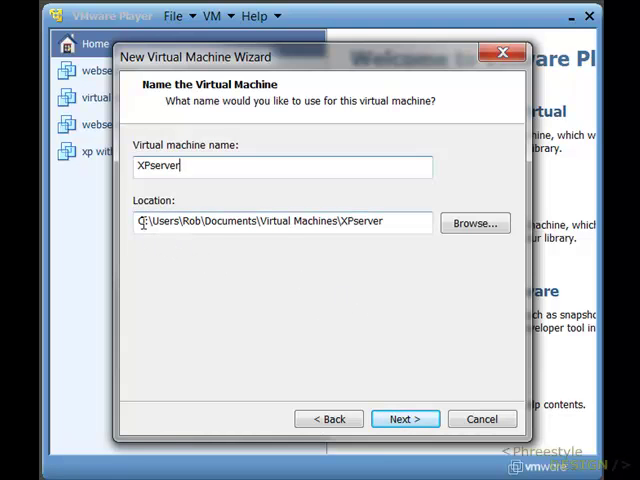
# - Browse to and choose the Virtual Machines folder on Data drive (D:) as the storage location
pyautogui.click(474, 224)
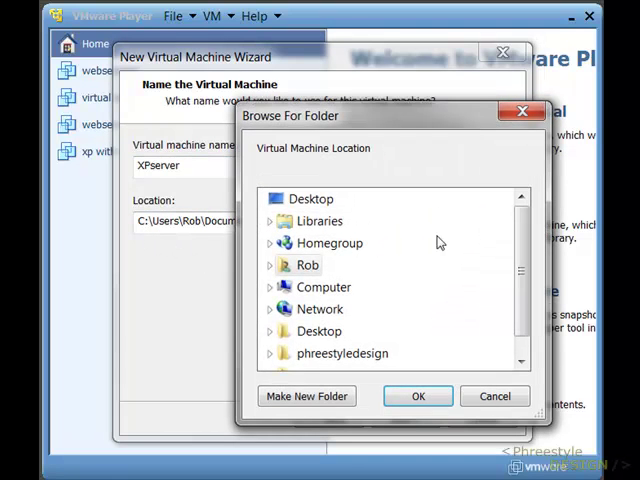
pyautogui.click(270, 198)
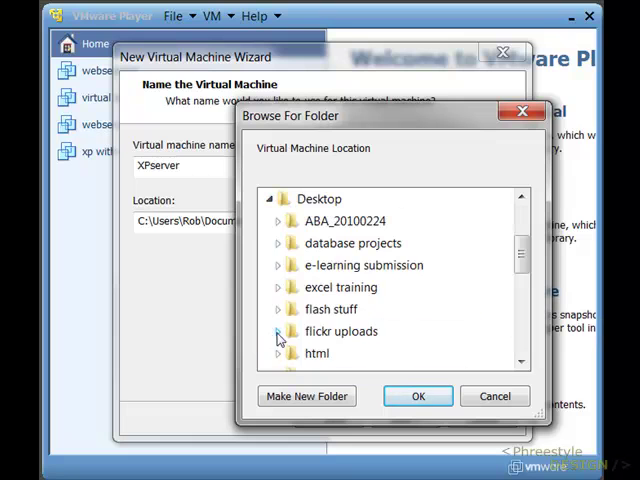
pyautogui.scroll(-3)
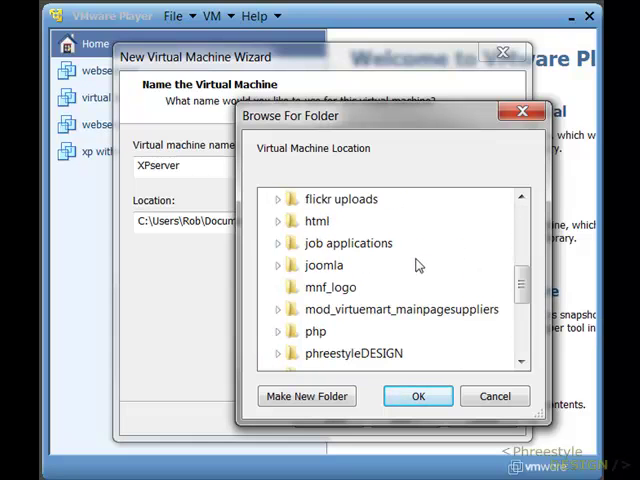
pyautogui.scroll(3)
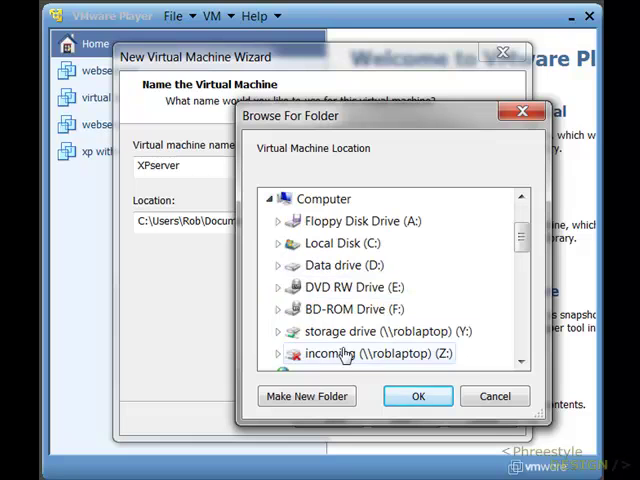
pyautogui.click(276, 264)
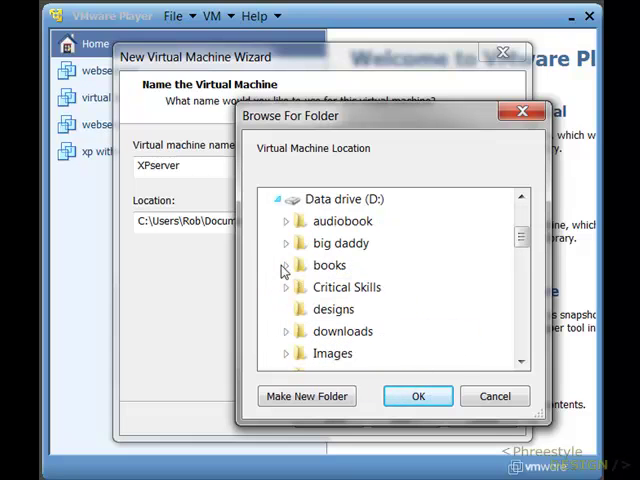
pyautogui.scroll(-3)
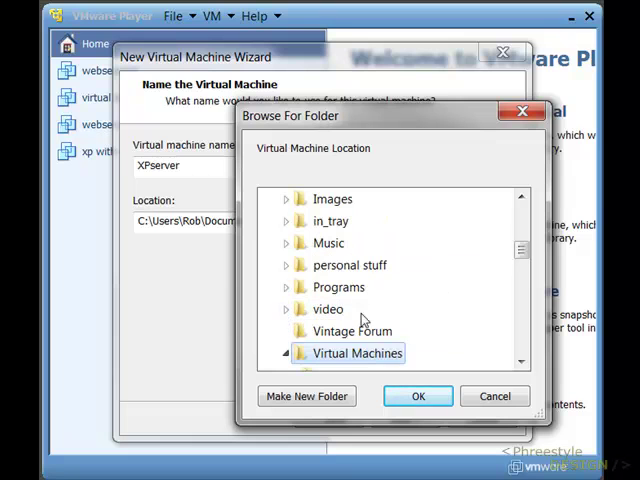
pyautogui.moveTo(356, 352)
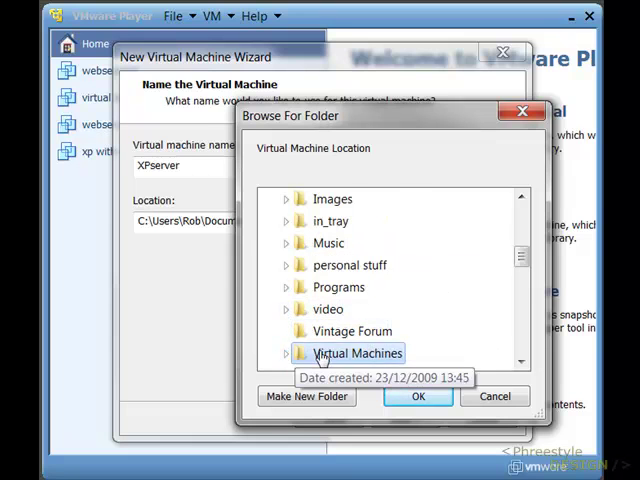
pyautogui.click(284, 352)
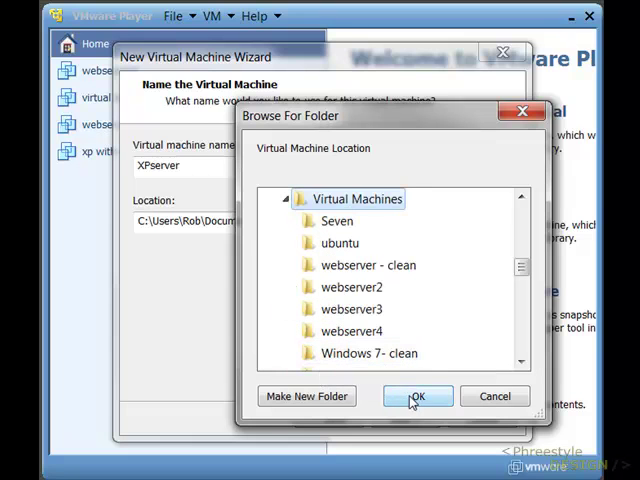
pyautogui.click(418, 396)
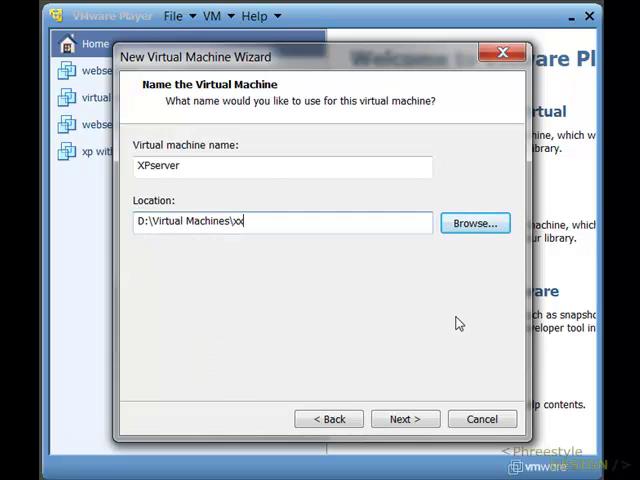
# - Store the machine in D:\Virtual Machines\xpserver and keep the 40 GB single-file disk
pyautogui.write('serze')
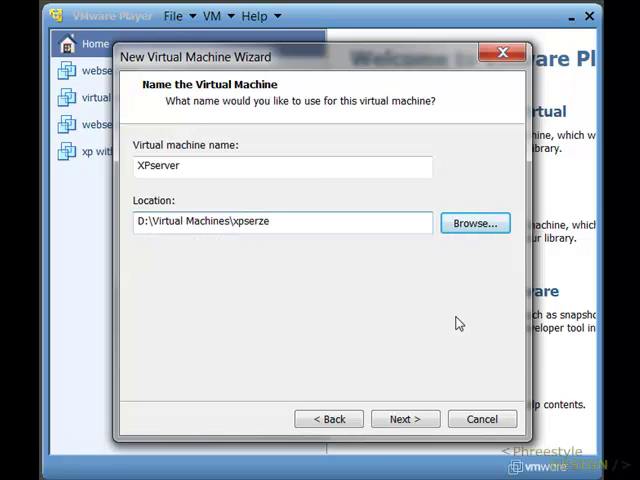
pyautogui.write('xpserver')
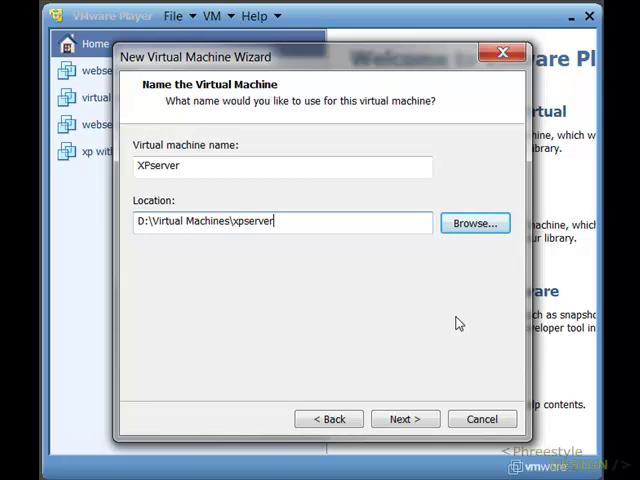
pyautogui.moveTo(252, 324)
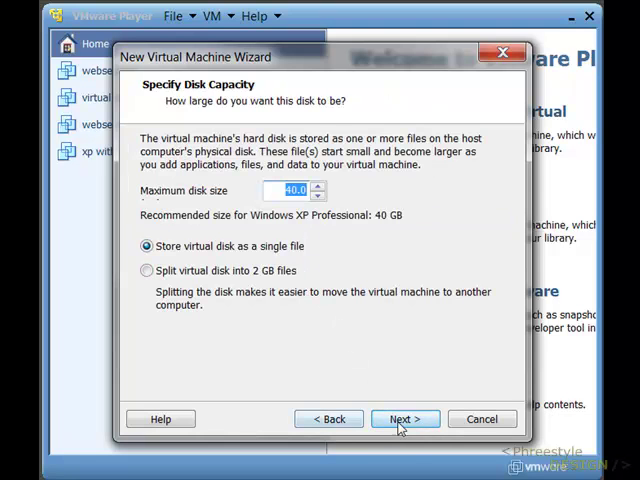
pyautogui.click(404, 418)
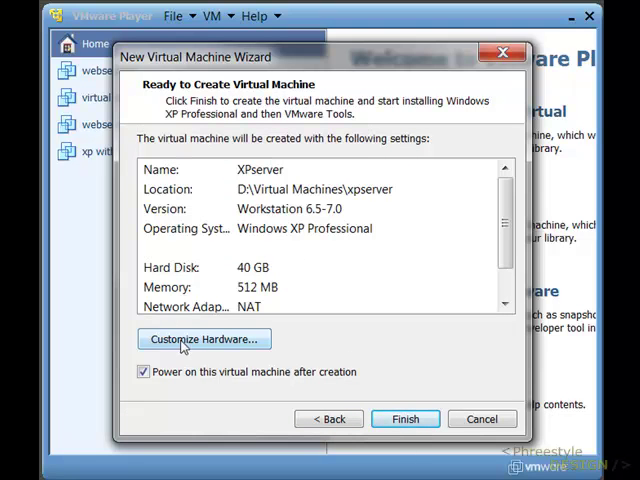
# - Customize hardware to 2024 MB memory and a bridged network adapter, then create XPserver
pyautogui.click(204, 340)
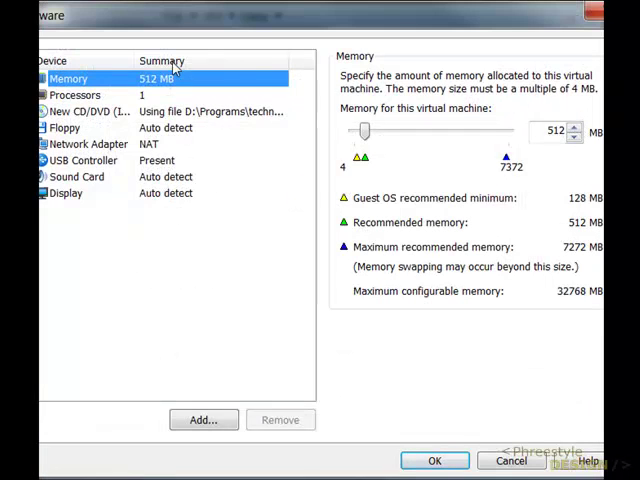
pyautogui.moveTo(76, 104)
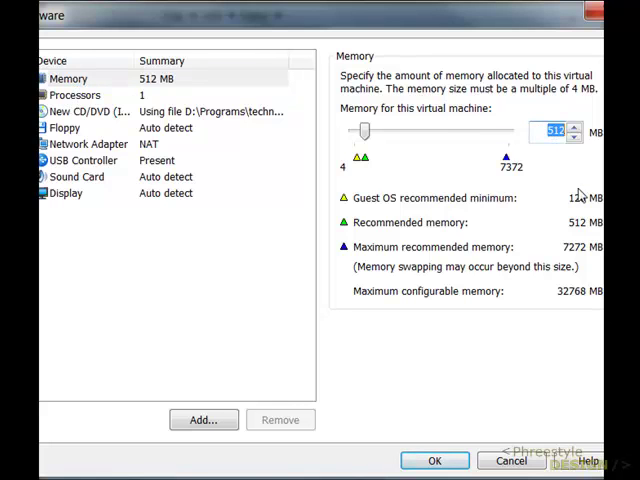
pyautogui.click(576, 136)
pyautogui.write('2024')
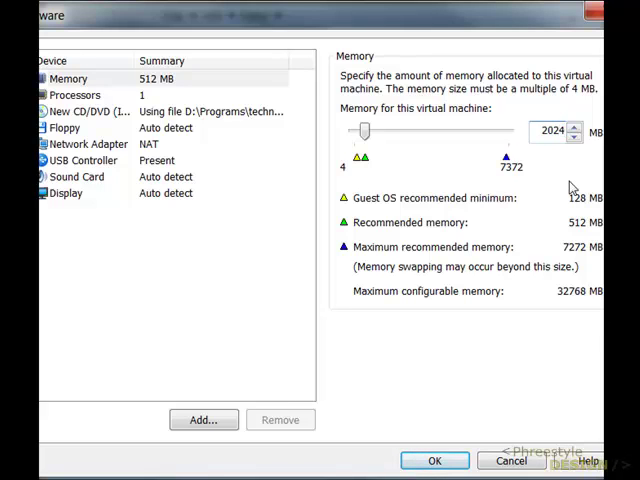
pyautogui.moveTo(368, 464)
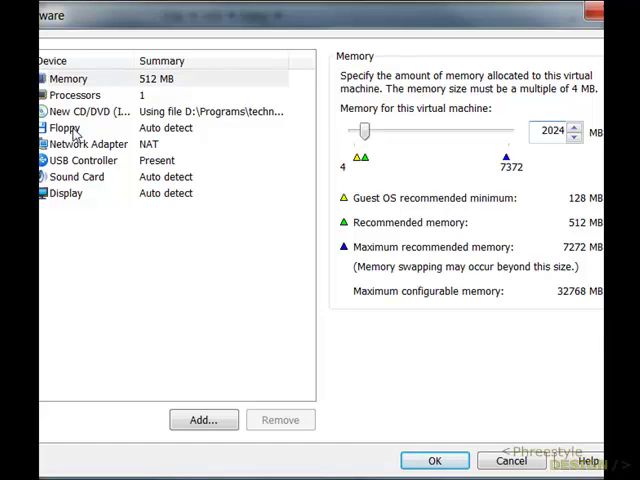
pyautogui.click(88, 144)
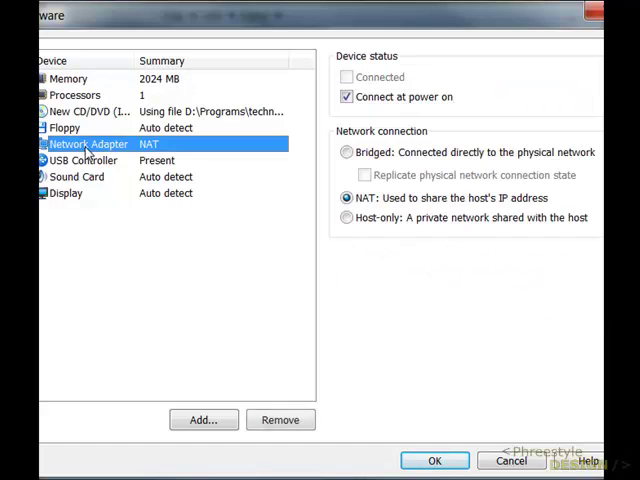
pyautogui.click(346, 152)
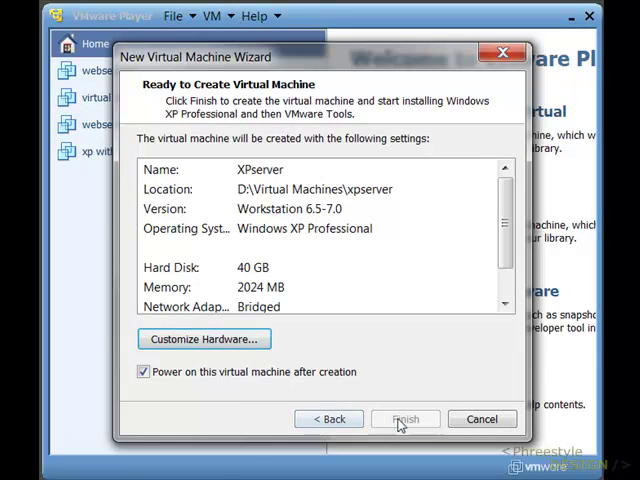
pyautogui.click(404, 418)
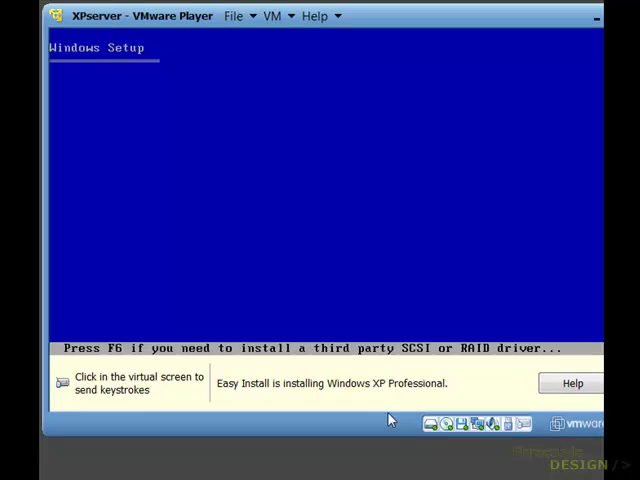
pyautogui.moveTo(396, 416)
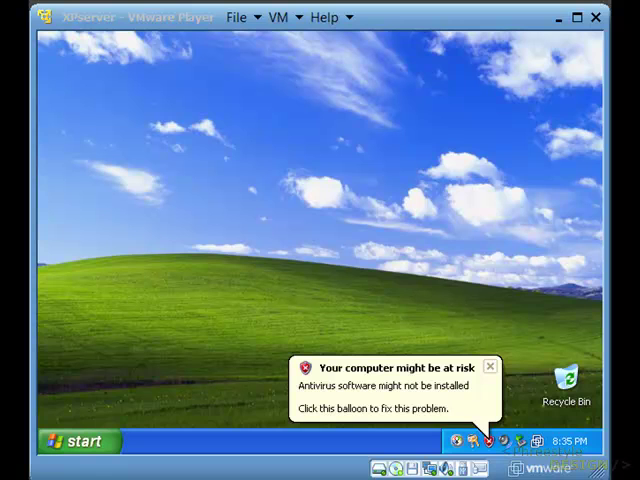
pyautogui.moveTo(476, 368)
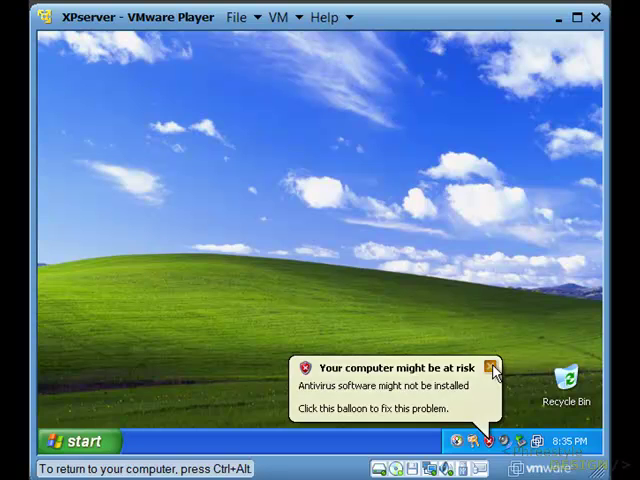
# - Bring up the guest taskbar's context menu to unlock and move it
pyautogui.rightClick(300, 440)
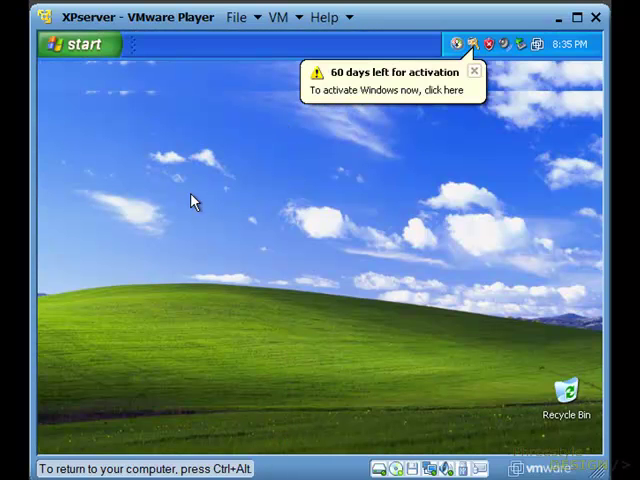
pyautogui.moveTo(196, 48)
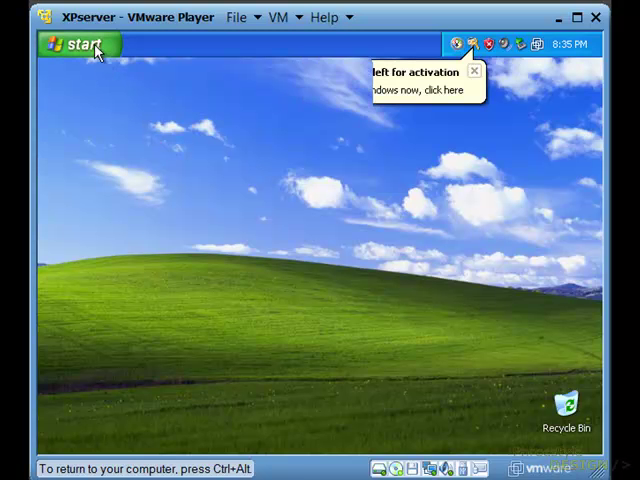
# - Run 'ping 192.168.0.1' in a command prompt, confirm four replies, and close it
pyautogui.click(70, 44)
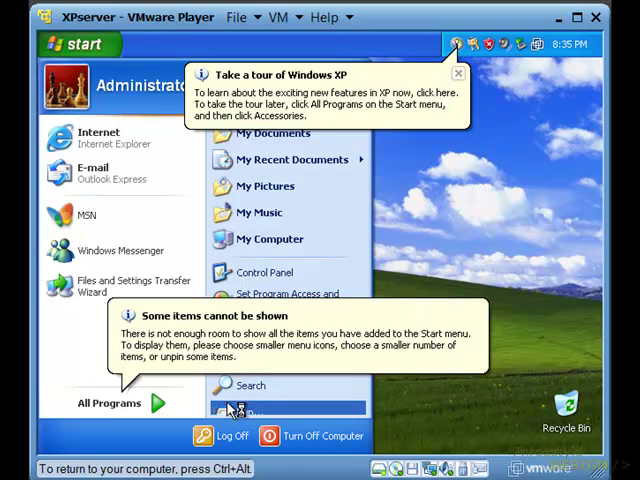
pyautogui.click(250, 408)
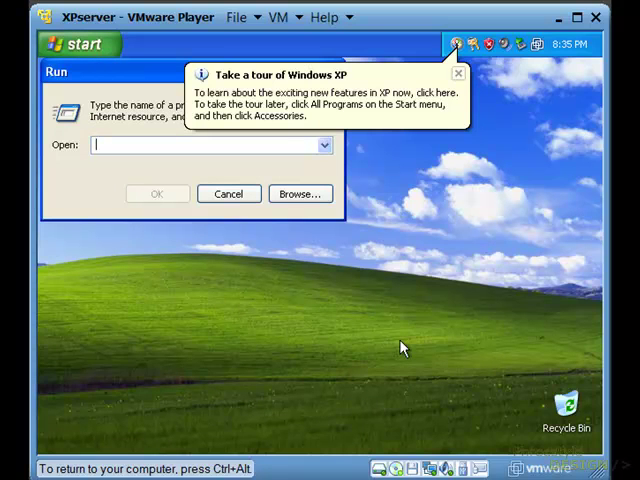
pyautogui.click(156, 192)
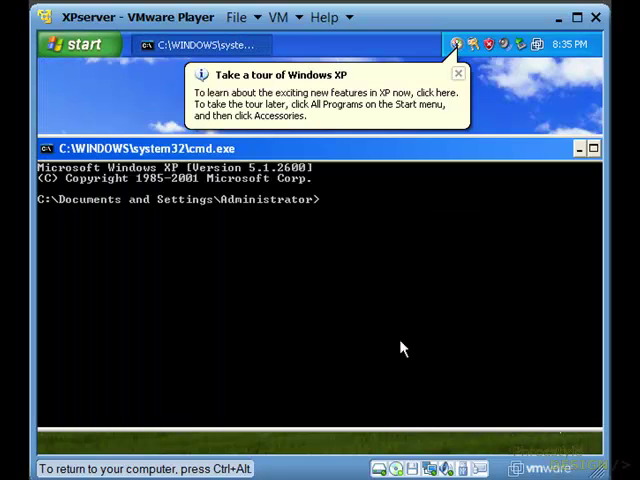
pyautogui.write('ping')
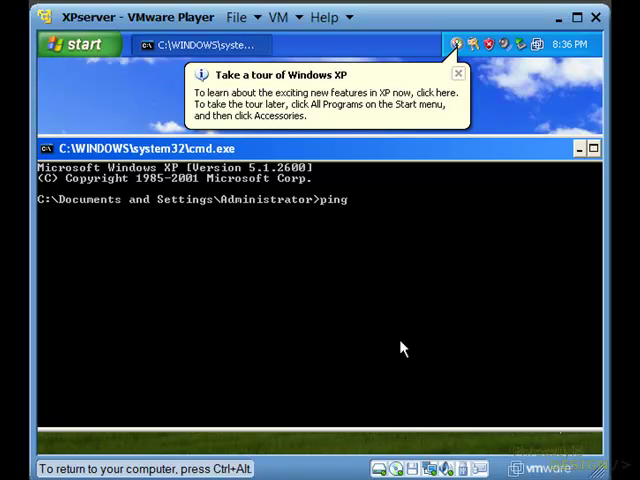
pyautogui.write('192.1')
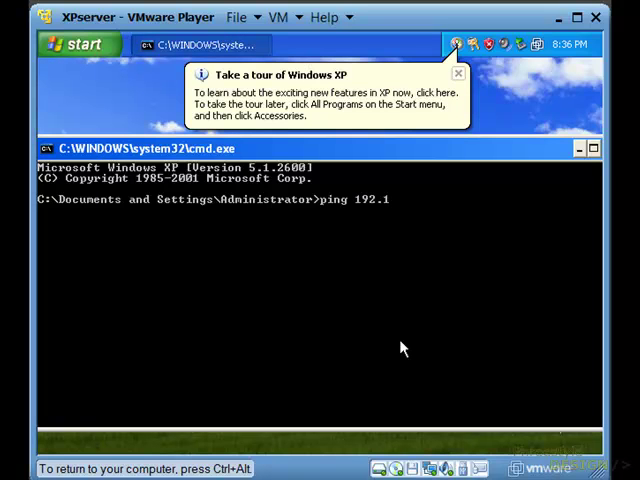
pyautogui.write('68.0.1')
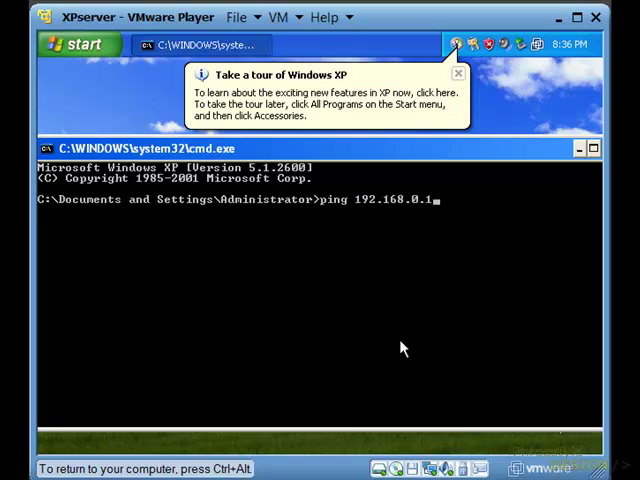
pyautogui.press('Return')
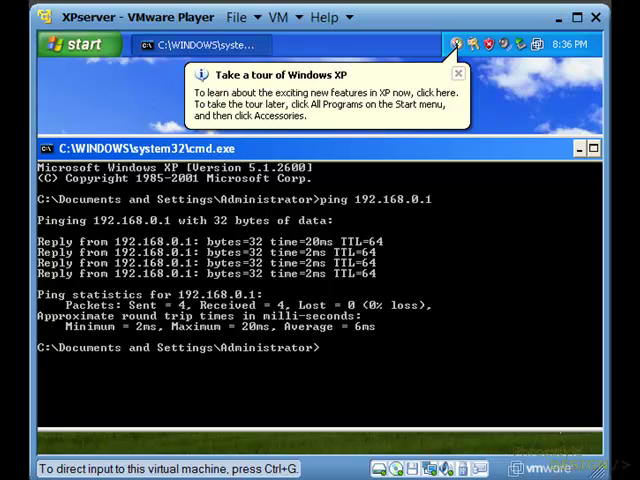
pyautogui.click(594, 148)
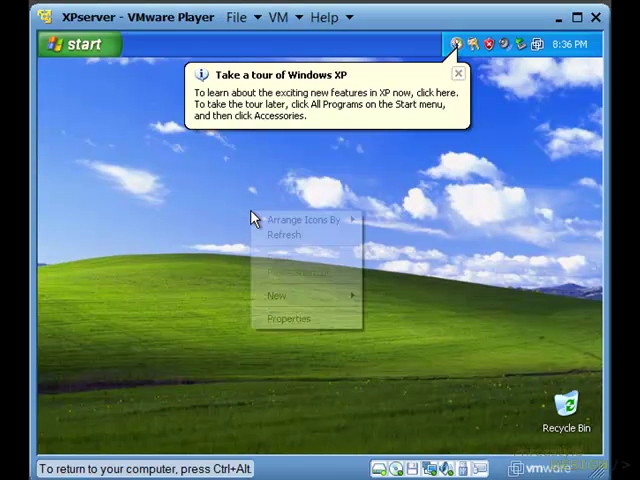
# - Set the guest screen resolution to 1024 by 768 and keep the new settings
pyautogui.click(288, 318)
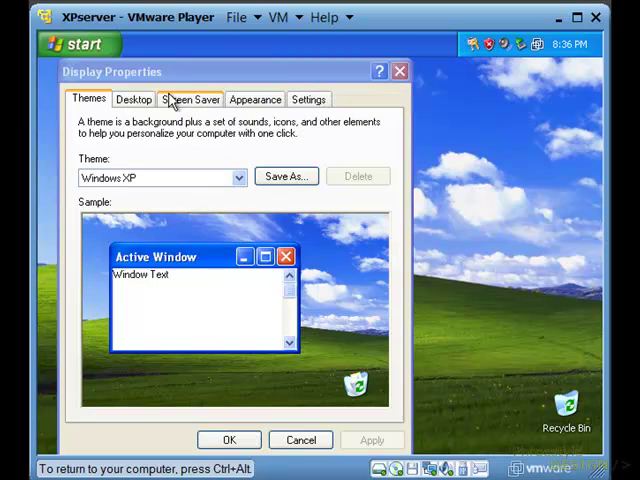
pyautogui.click(308, 100)
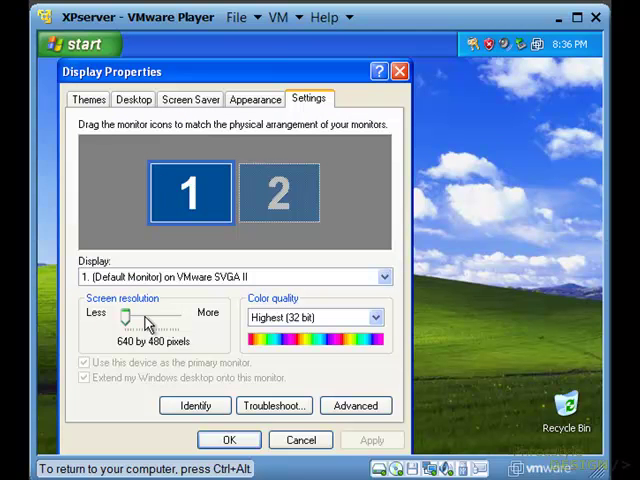
pyautogui.moveTo(124, 318); pyautogui.dragTo(136, 318)
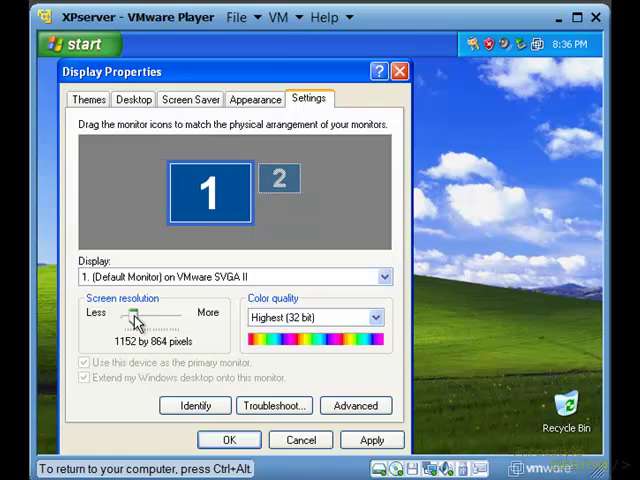
pyautogui.moveTo(140, 318); pyautogui.dragTo(130, 318)
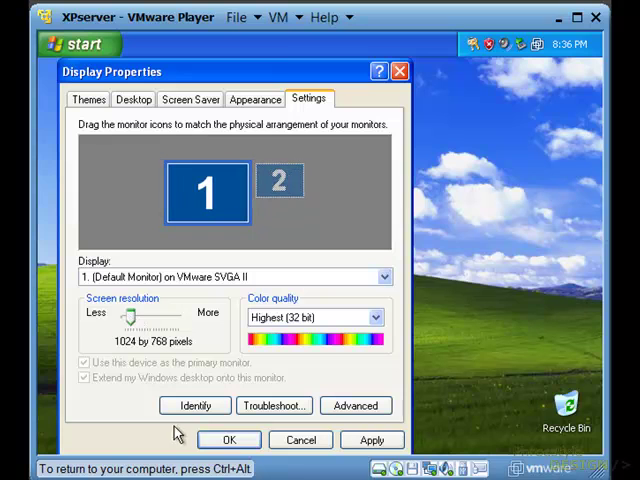
pyautogui.click(372, 440)
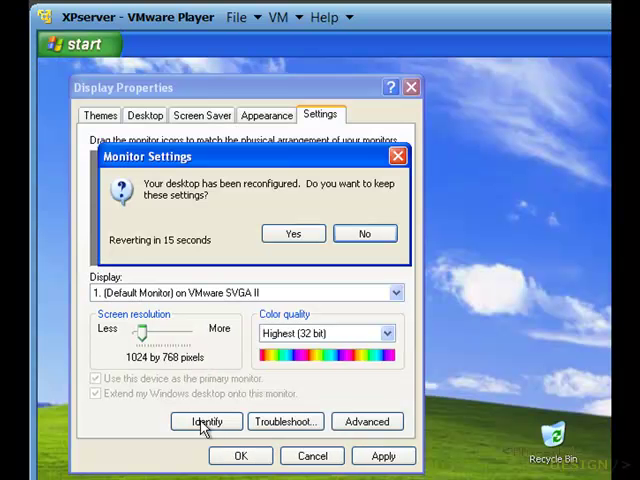
pyautogui.moveTo(476, 12)
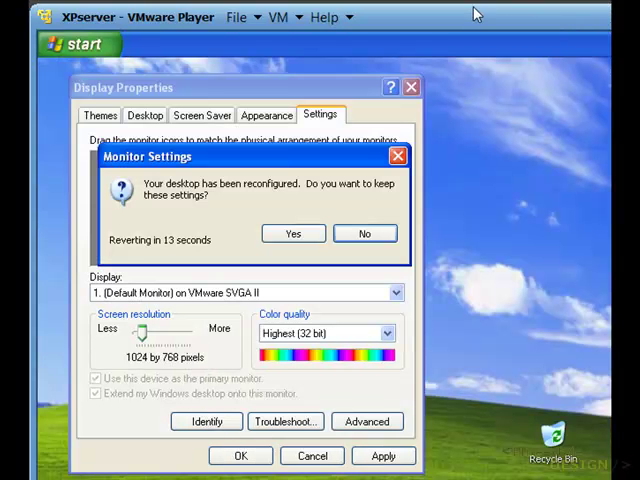
pyautogui.click(292, 232)
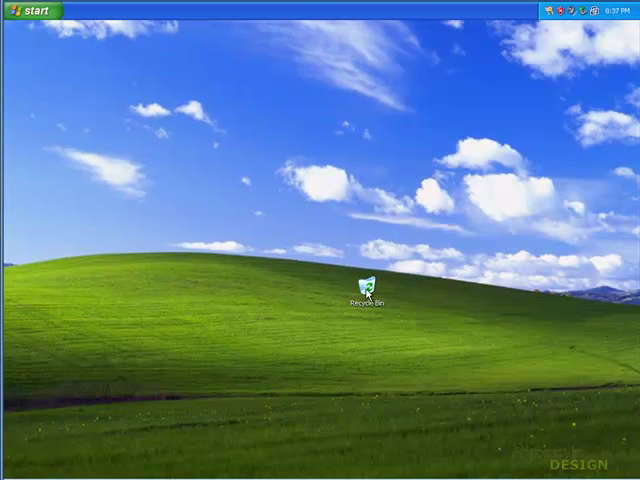
pyautogui.moveTo(370, 290); pyautogui.dragTo(604, 456)
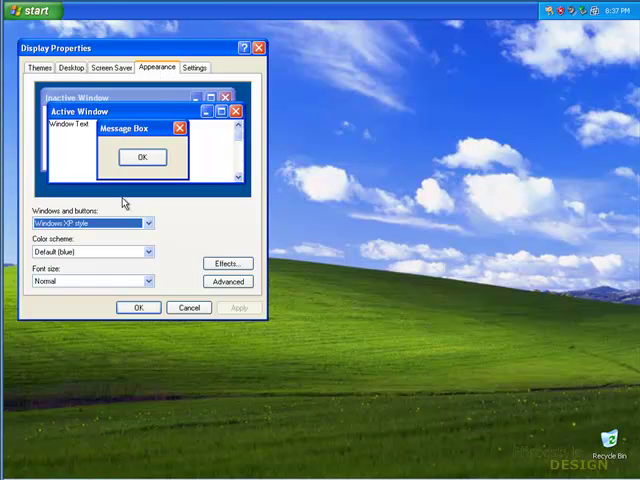
# - Choose the Silver colour scheme and no wallpaper, leaving a plain black desktop
pyautogui.click(148, 252)
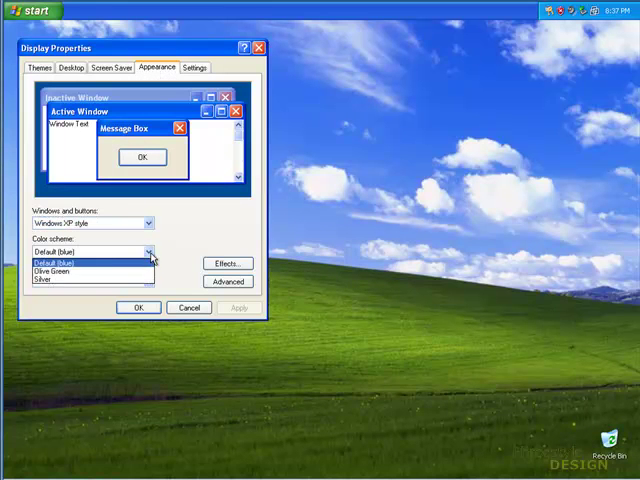
pyautogui.click(48, 278)
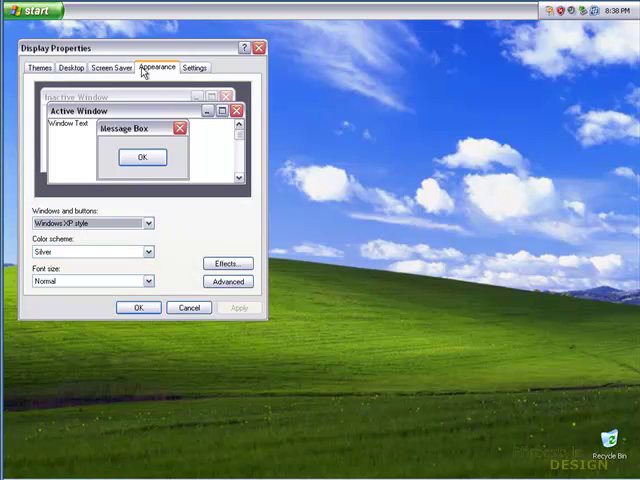
pyautogui.click(72, 68)
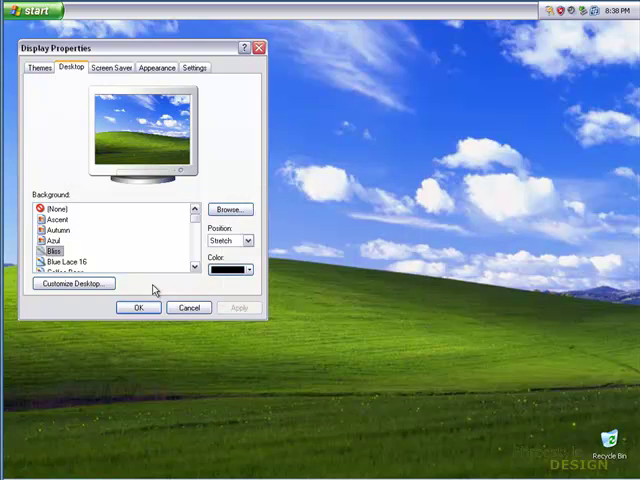
pyautogui.click(56, 208)
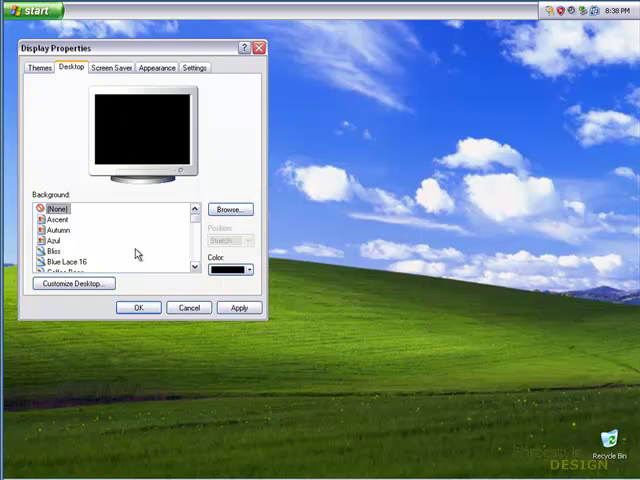
pyautogui.click(238, 270)
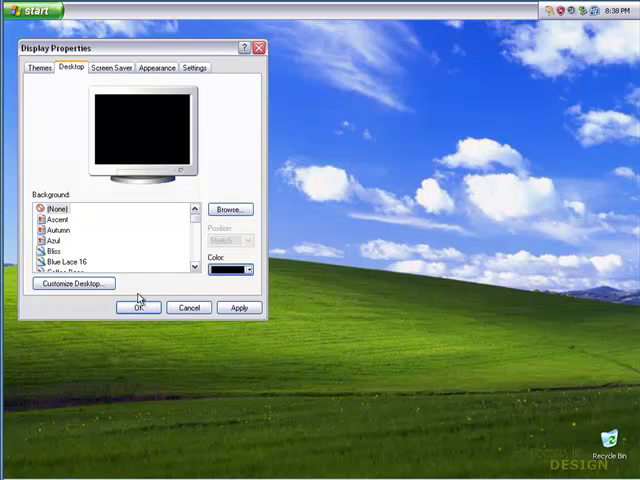
pyautogui.click(172, 12)
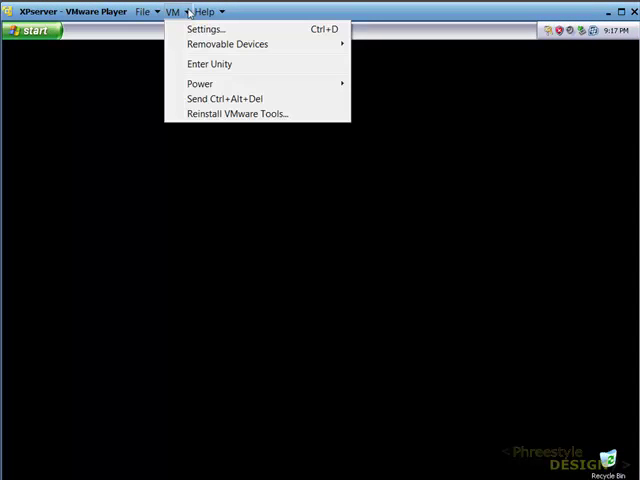
# - Share the host Desktop with the guest as an always-enabled shared folder
pyautogui.click(204, 28)
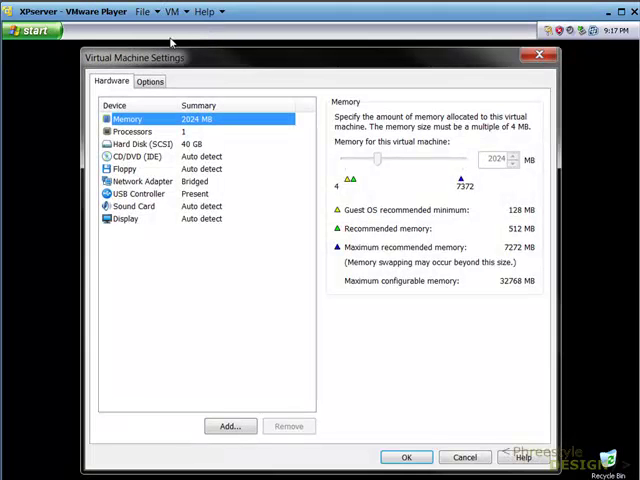
pyautogui.click(148, 80)
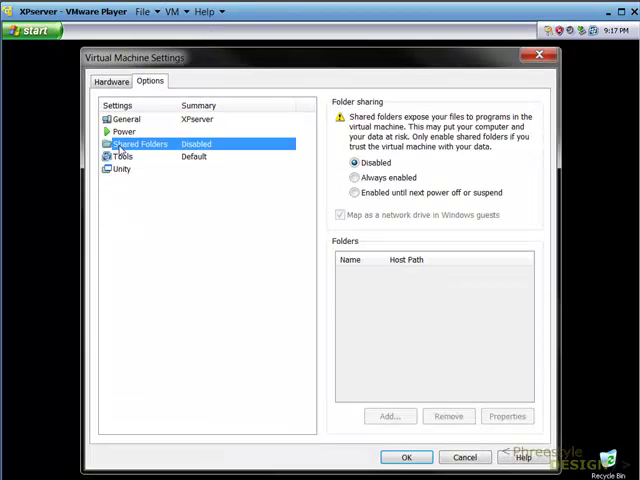
pyautogui.click(354, 176)
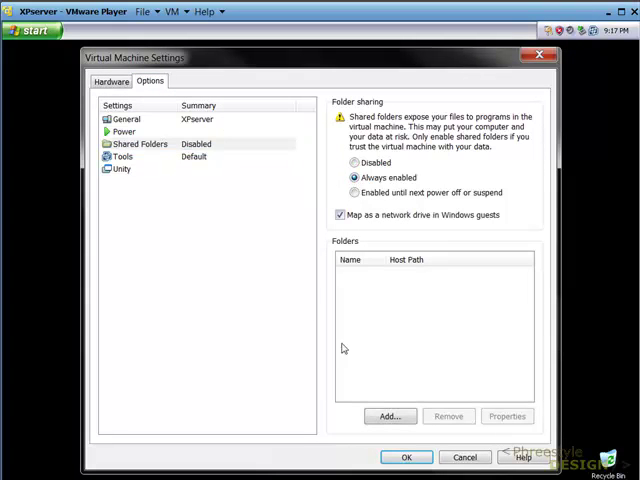
pyautogui.click(388, 416)
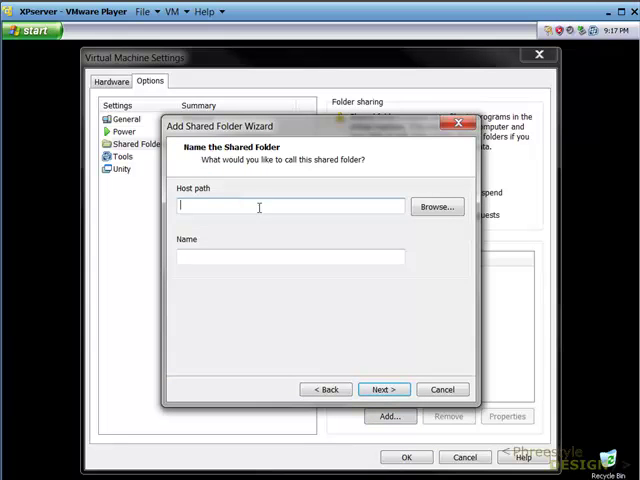
pyautogui.click(436, 206)
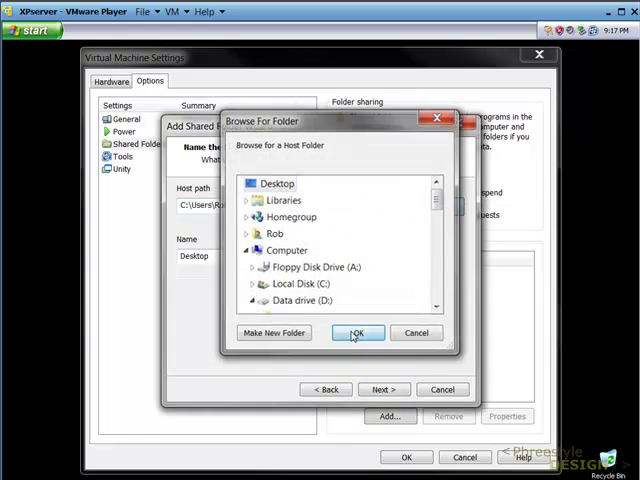
pyautogui.click(356, 332)
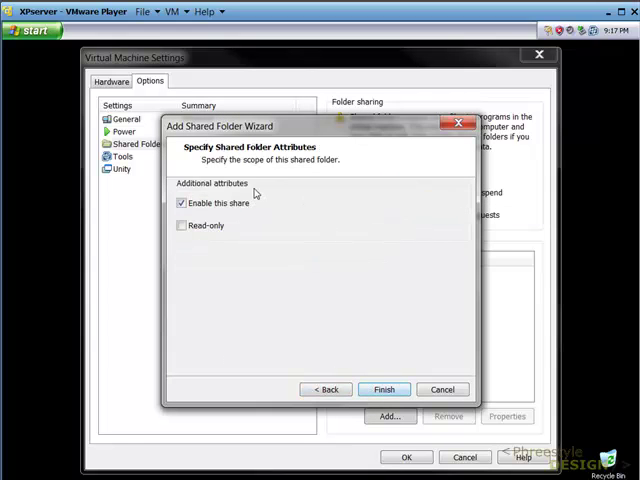
pyautogui.click(384, 388)
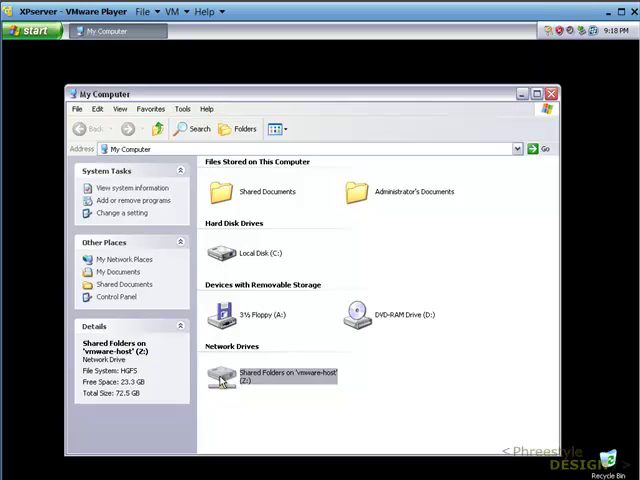
# - Open the XP guest's Control Panel showing all settings icons
pyautogui.doubleClick(276, 376)
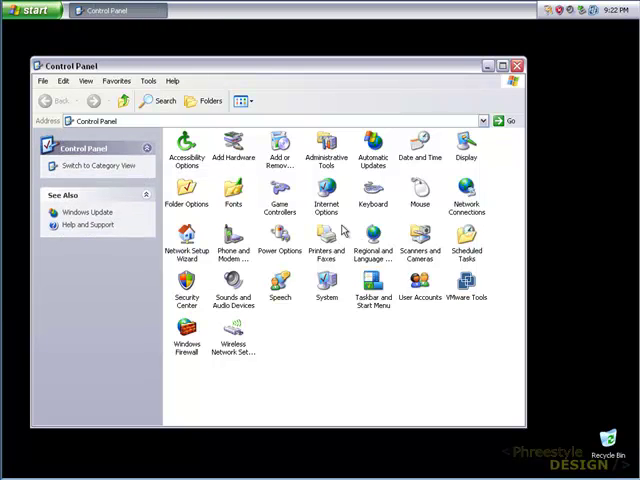
# - In Regional and Language Options set the format to English (Australia) and location to Australia
pyautogui.doubleClick(372, 250)
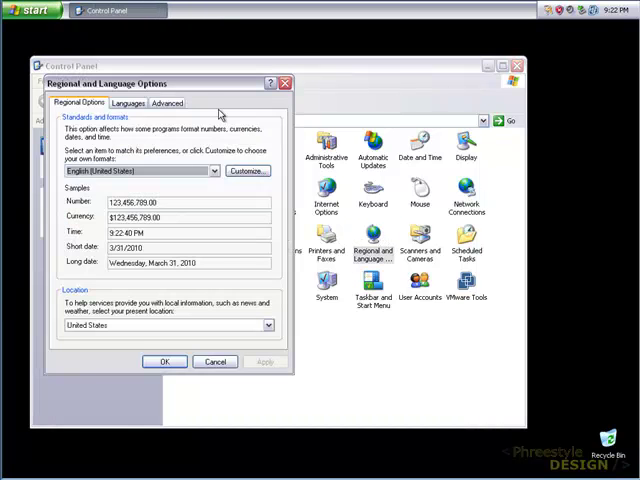
pyautogui.click(208, 170)
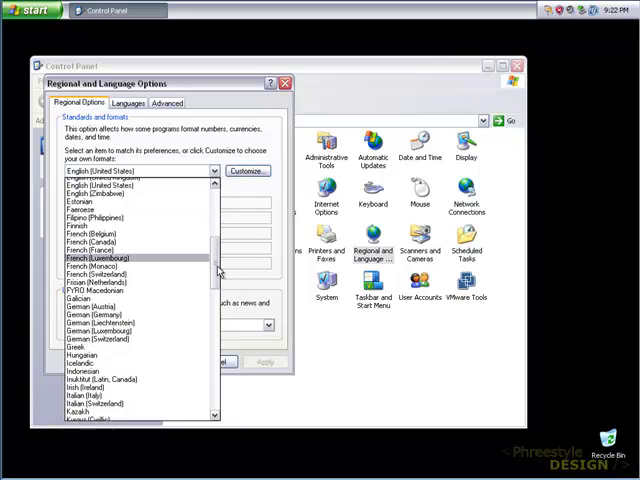
pyautogui.scroll(3)
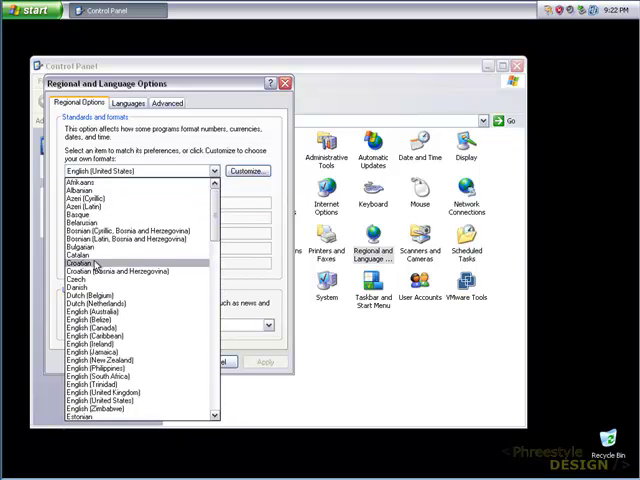
pyautogui.click(84, 304)
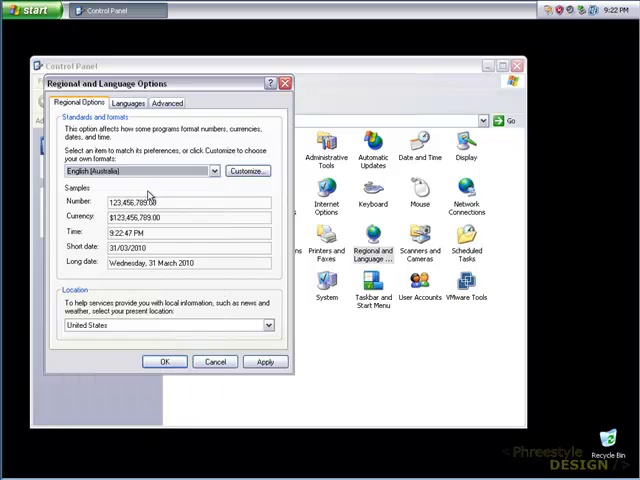
pyautogui.click(268, 324)
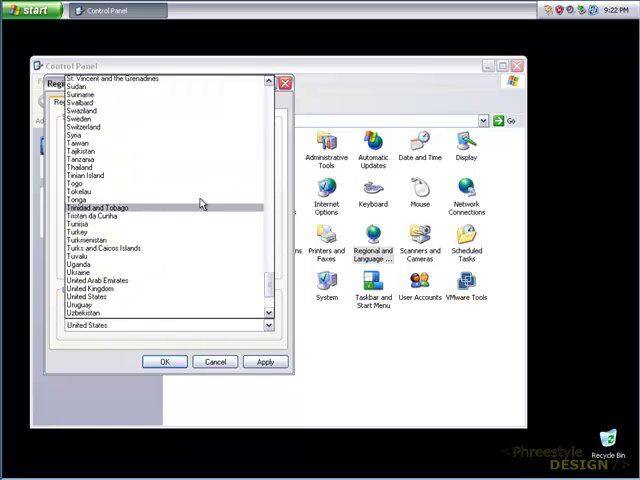
pyautogui.scroll(3)
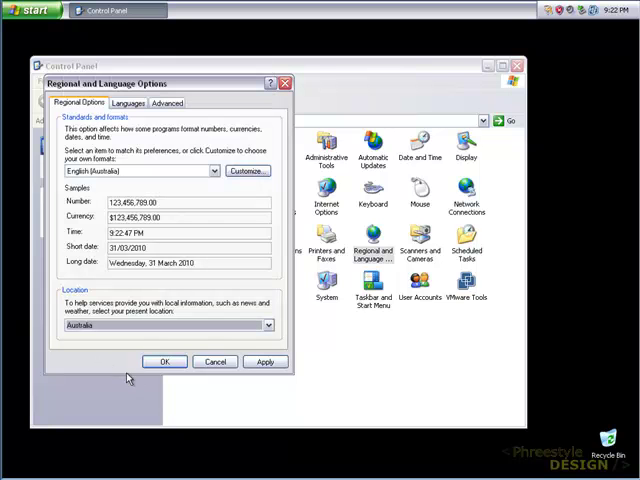
pyautogui.moveTo(162, 330)
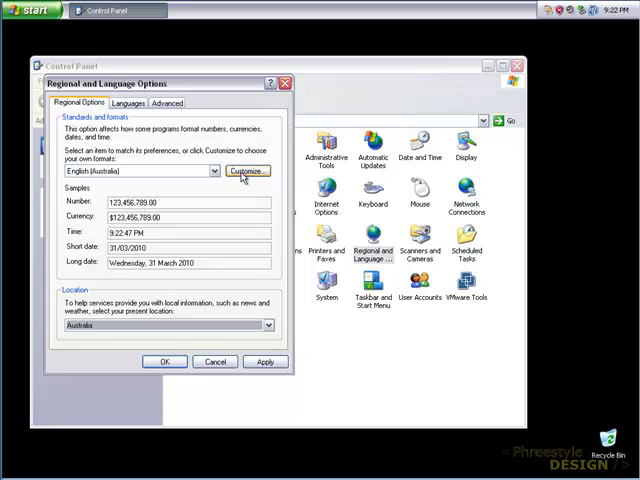
# - Customize the time format to HH:mm:ss (24-hour), review the date format, and apply the regional settings
pyautogui.click(244, 172)
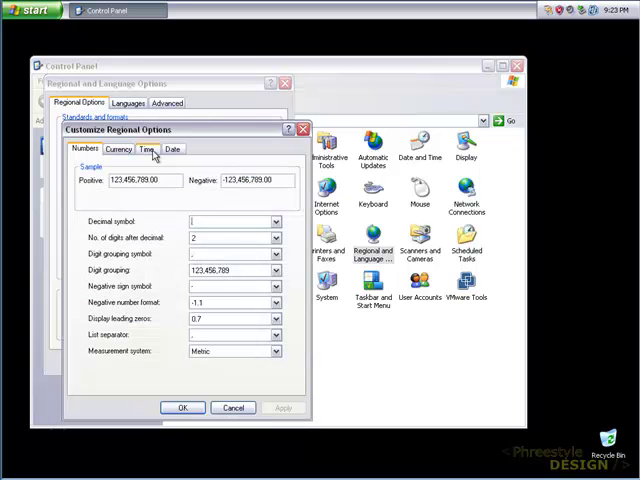
pyautogui.click(146, 148)
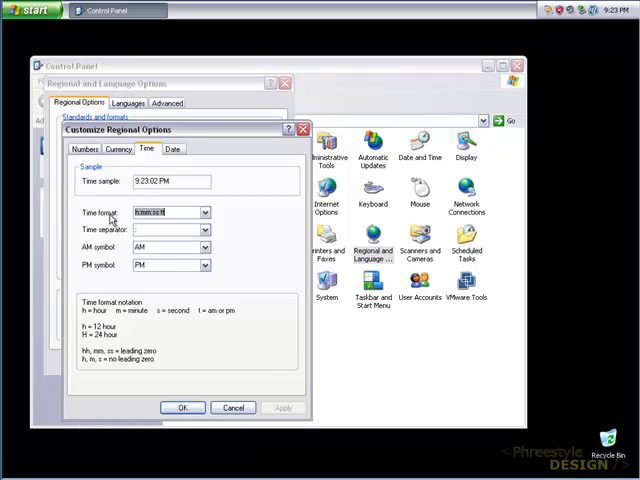
pyautogui.click(202, 212)
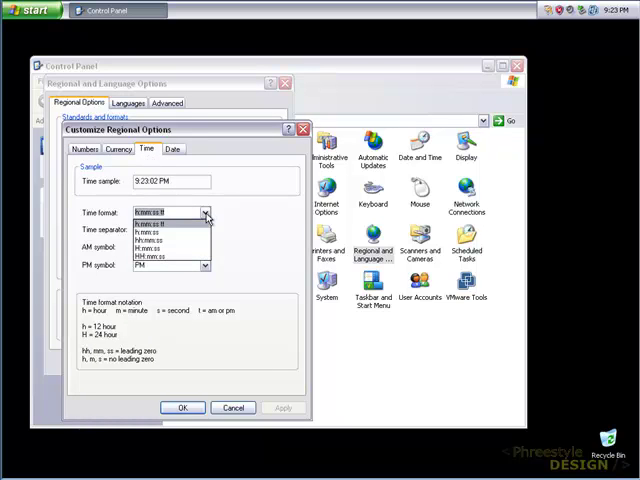
pyautogui.click(170, 244)
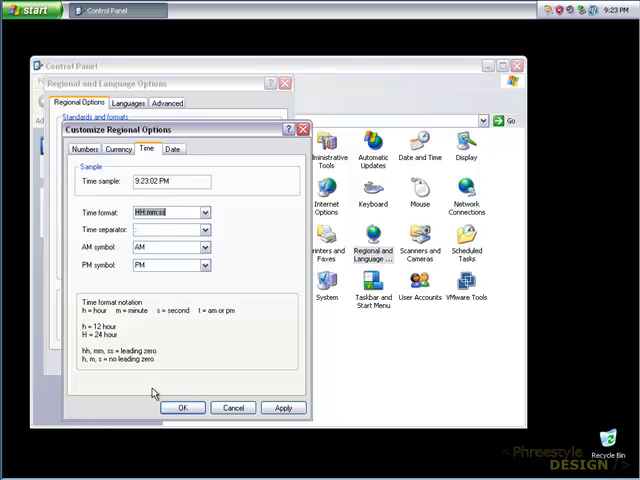
pyautogui.click(172, 148)
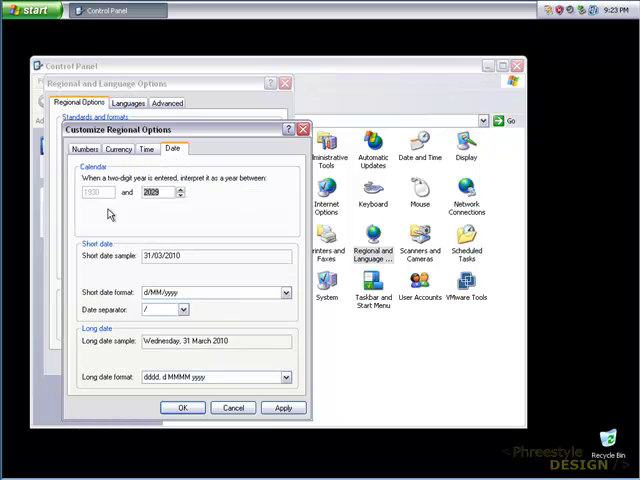
pyautogui.moveTo(180, 284)
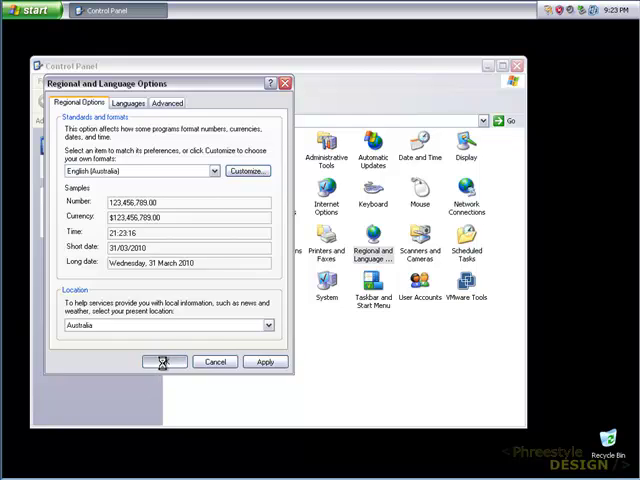
pyautogui.click(164, 360)
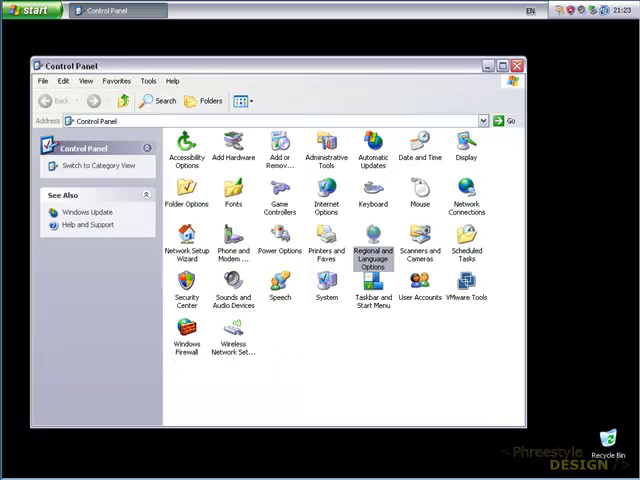